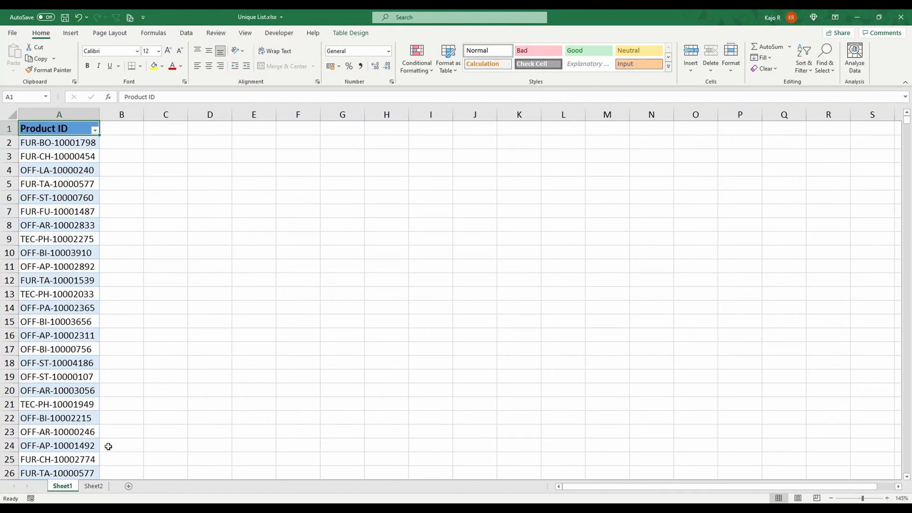
# Step: Review the Product ID list and return to its top before deduplicating
pyautogui.scroll(-3)
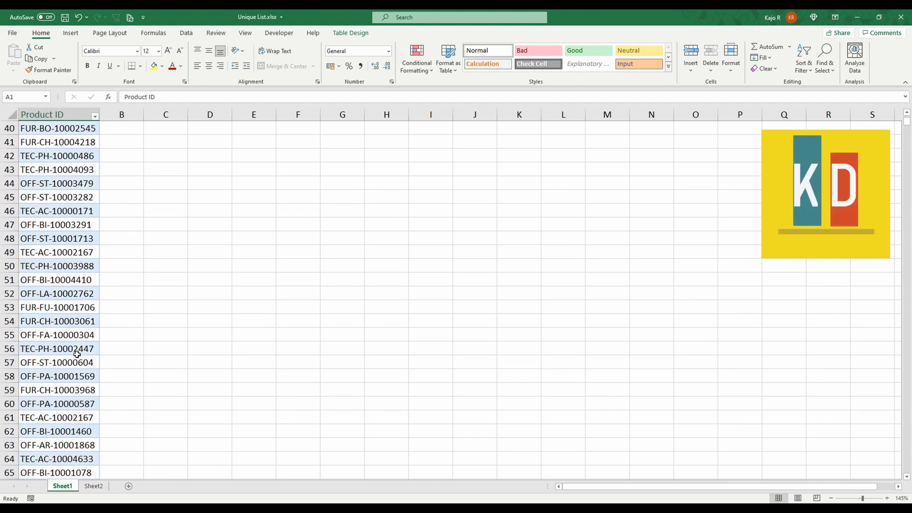
pyautogui.scroll(-3)
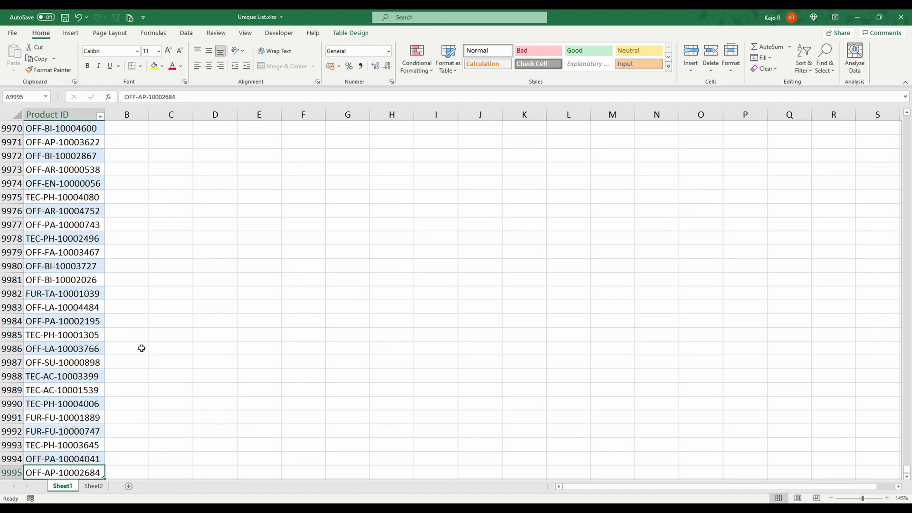
pyautogui.press('ctrl+Home')
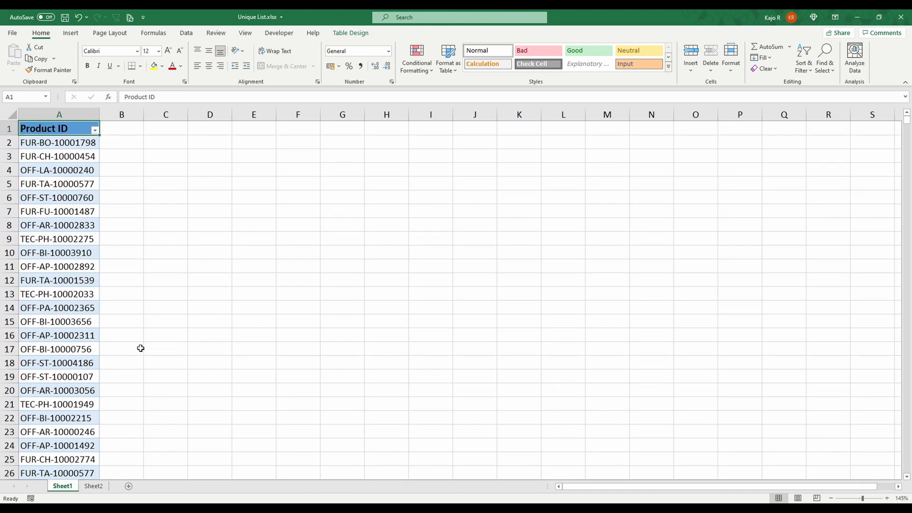
pyautogui.moveTo(122, 343)
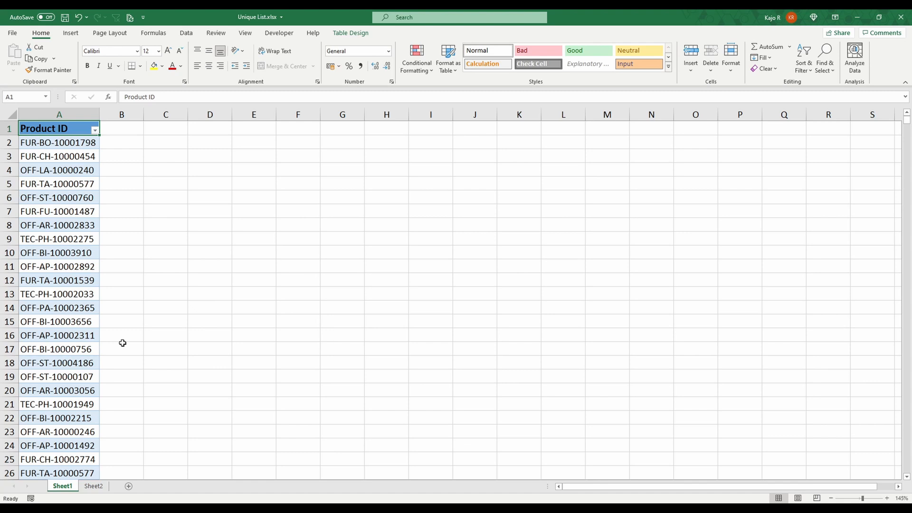
pyautogui.moveTo(140, 335)
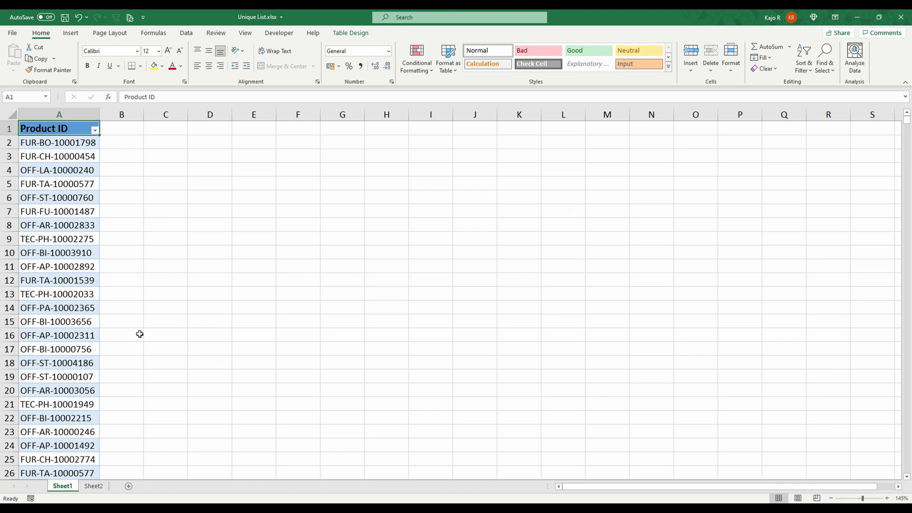
pyautogui.moveTo(144, 339)
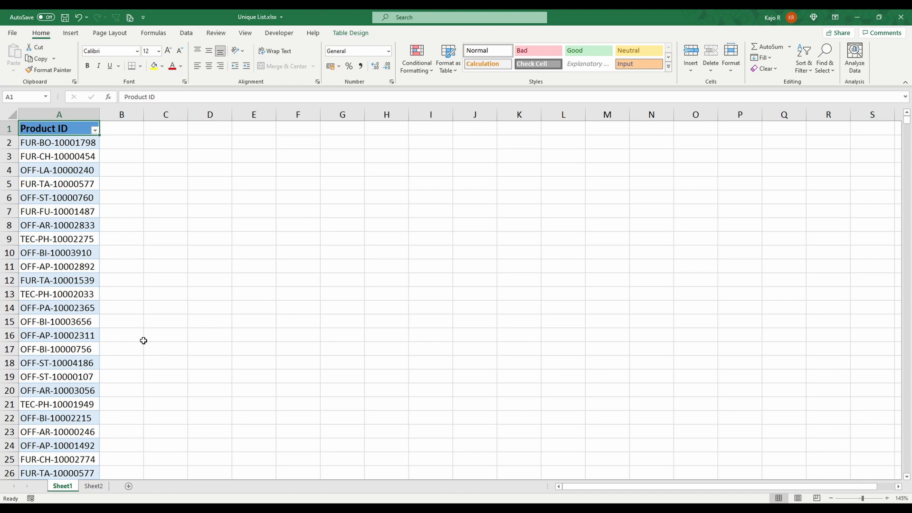
pyautogui.moveTo(143, 343)
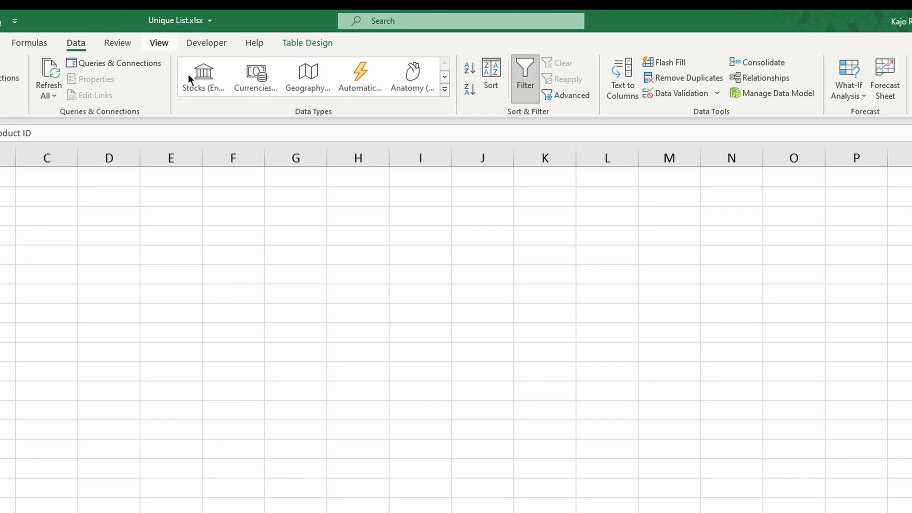
pyautogui.moveTo(690, 77)
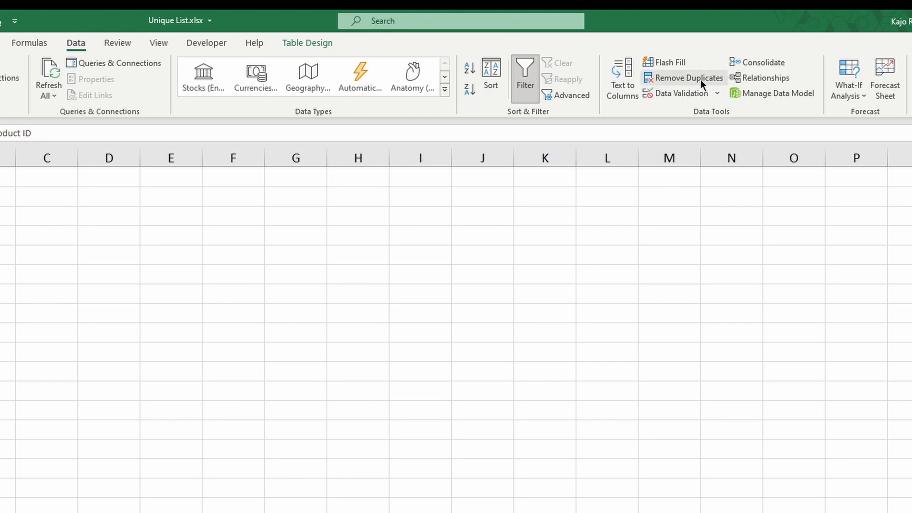
pyautogui.moveTo(689, 77)
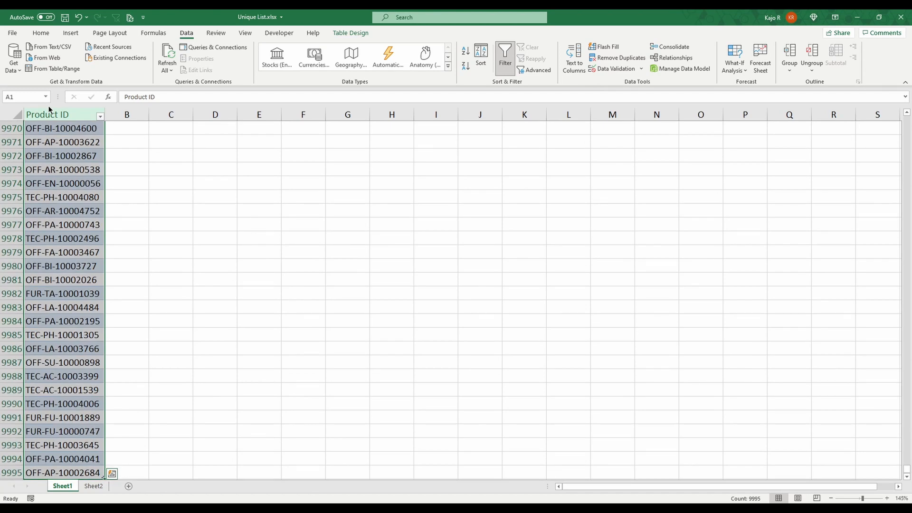
# Step: Remove duplicate Product IDs, leaving 1862 unique values (8132 removed)
pyautogui.click(619, 57)
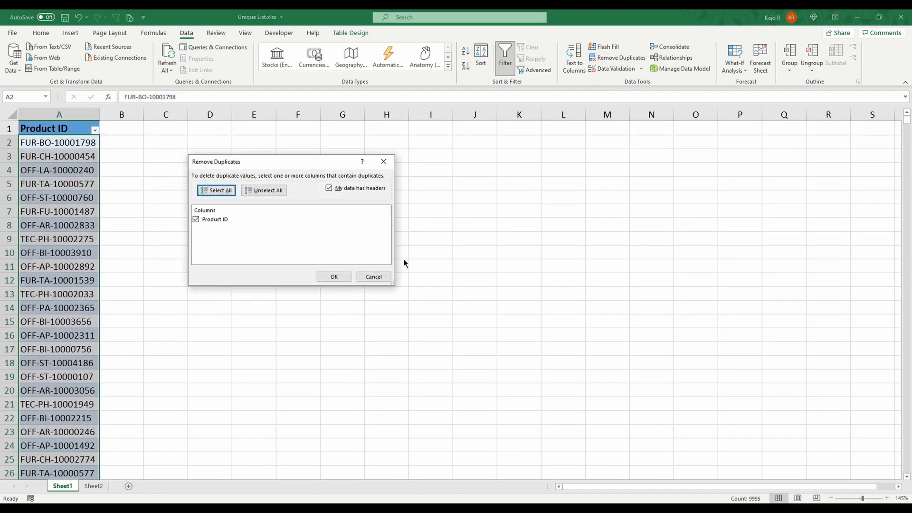
pyautogui.moveTo(148, 245)
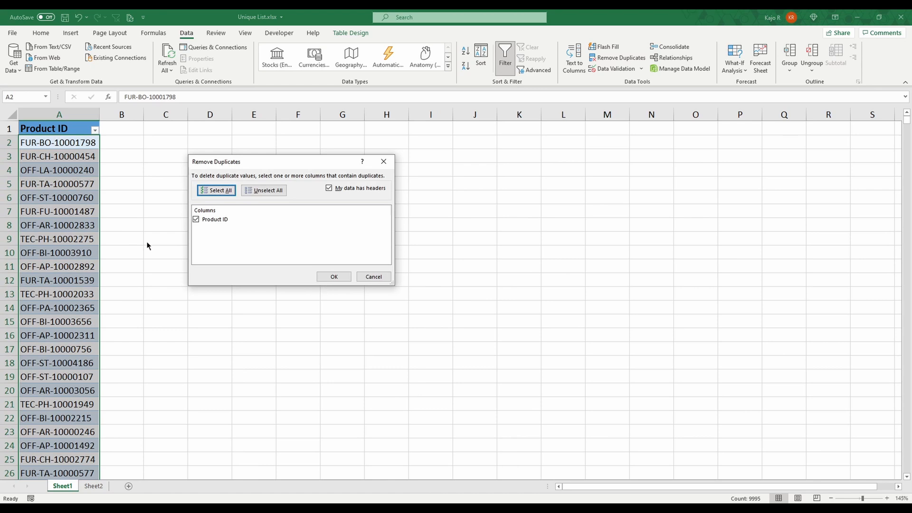
pyautogui.click(334, 276)
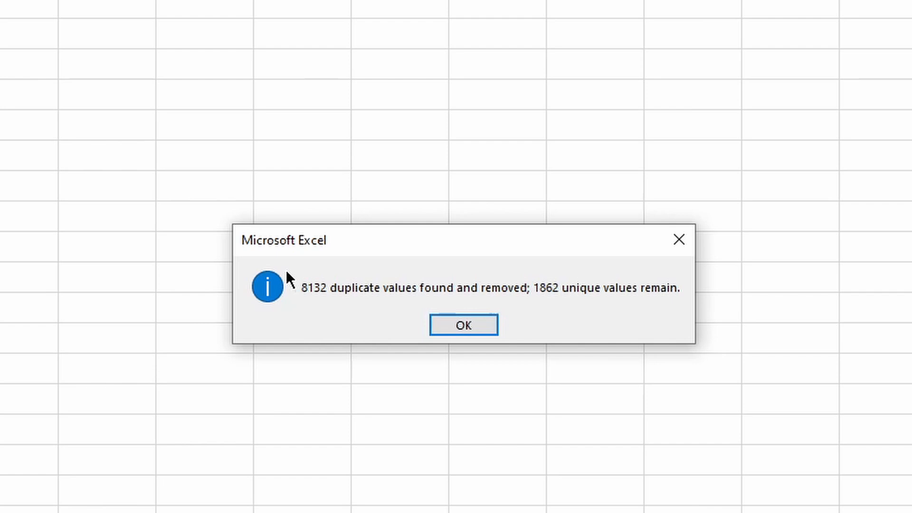
pyautogui.moveTo(317, 304)
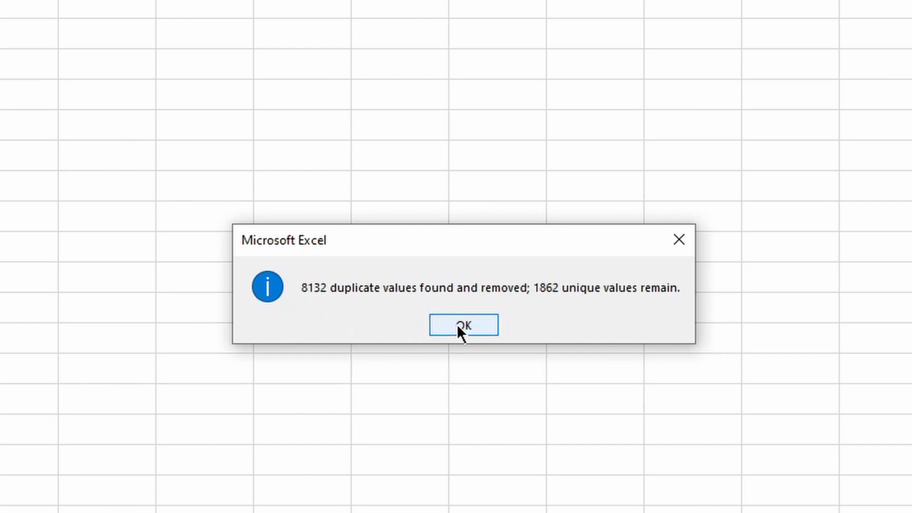
pyautogui.click(463, 325)
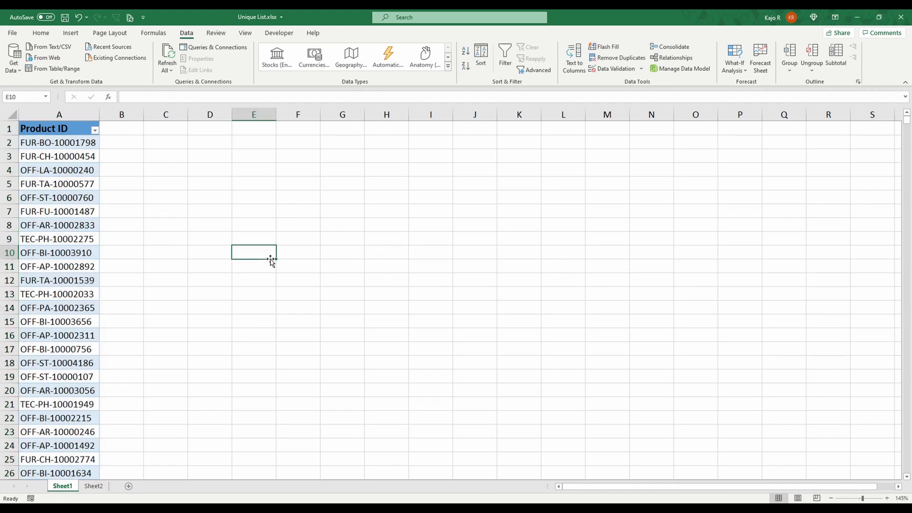
# Step: Verify the deduplicated list ends at row 1863, then switch to Sheet2's Product ID list
pyautogui.press('Ctrl+End')
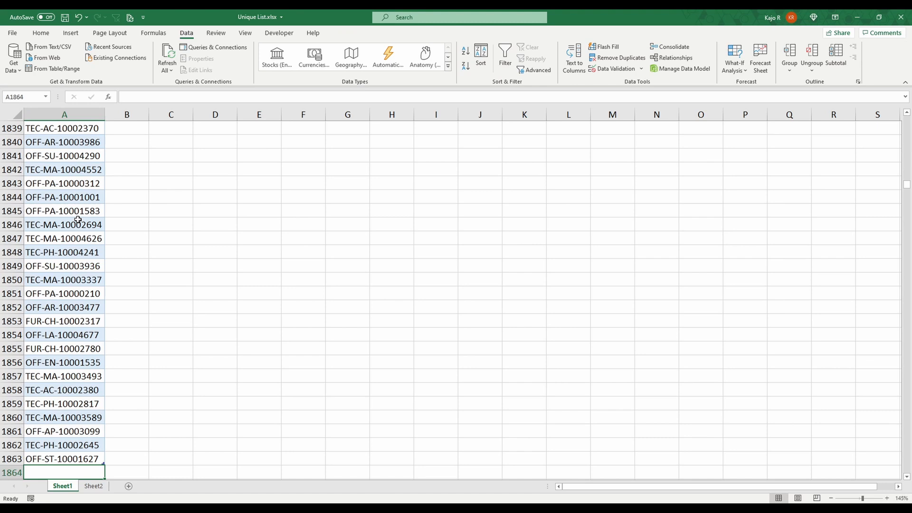
pyautogui.click(64, 224)
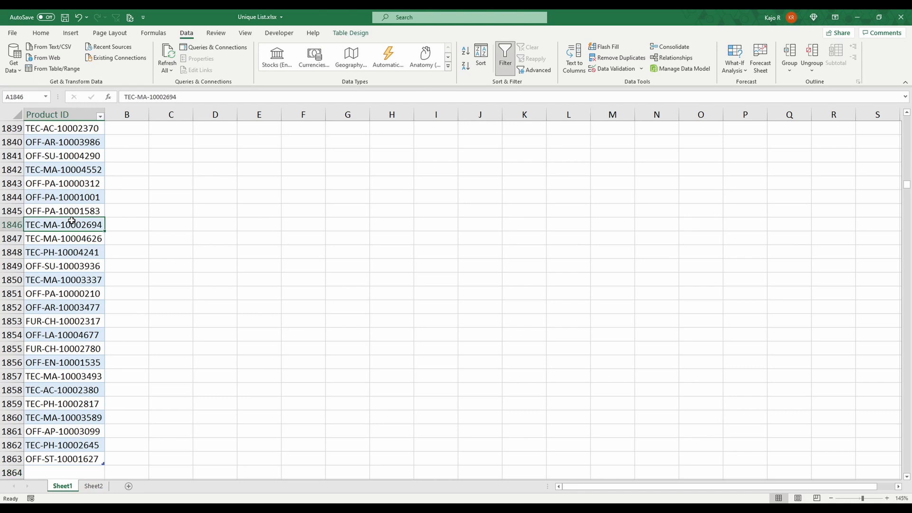
pyautogui.press('ctrl+Home')
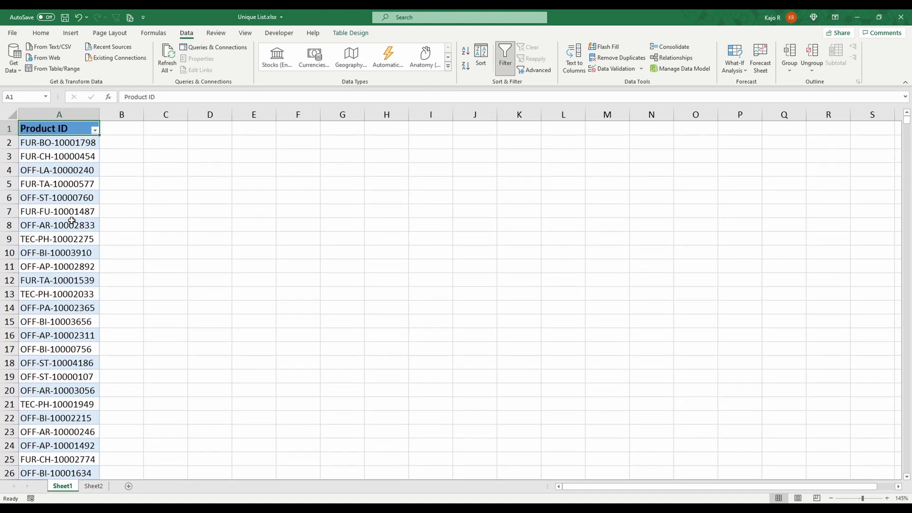
pyautogui.moveTo(80, 221)
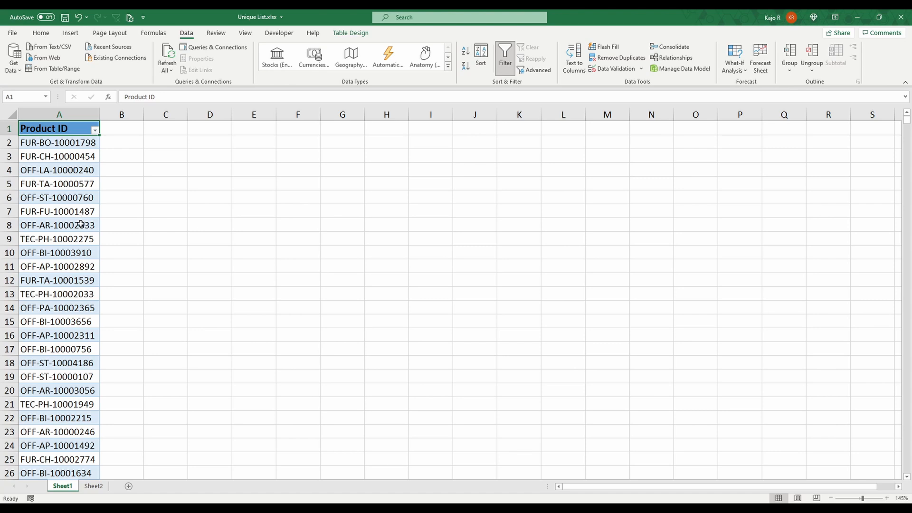
pyautogui.click(93, 486)
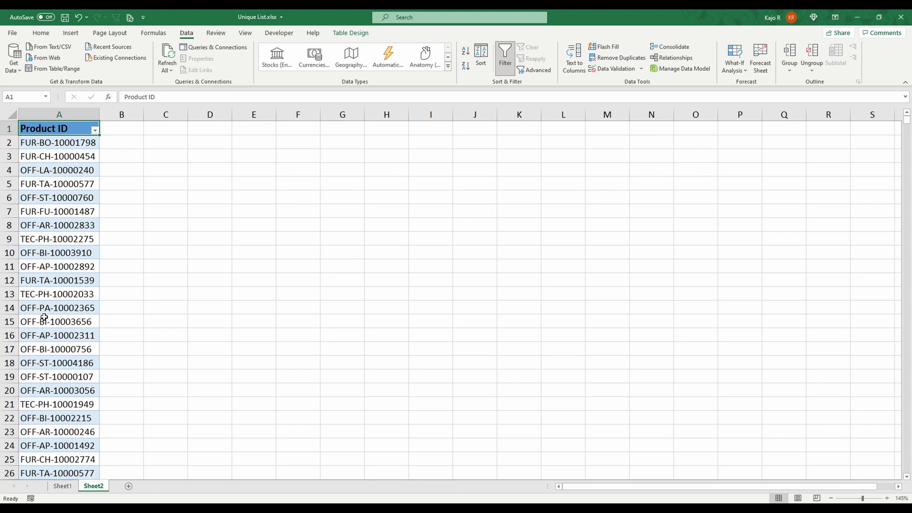
pyautogui.moveTo(108, 270)
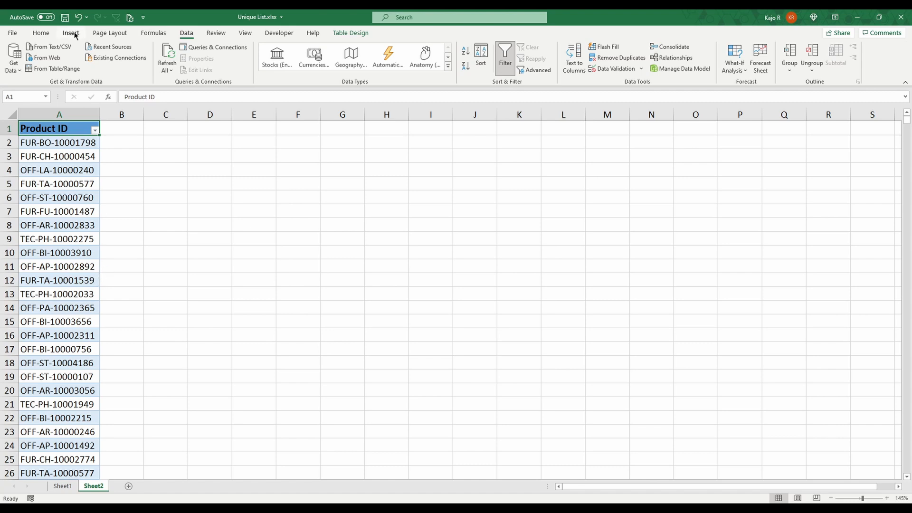
# Step: Insert a PivotTable from Table13 onto a new worksheet (Sheet3)
pyautogui.click(17, 55)
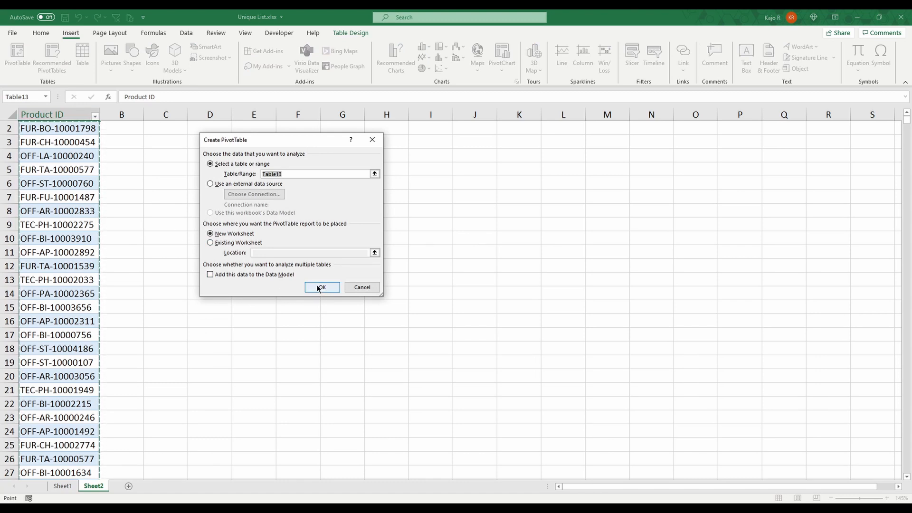
pyautogui.click(321, 287)
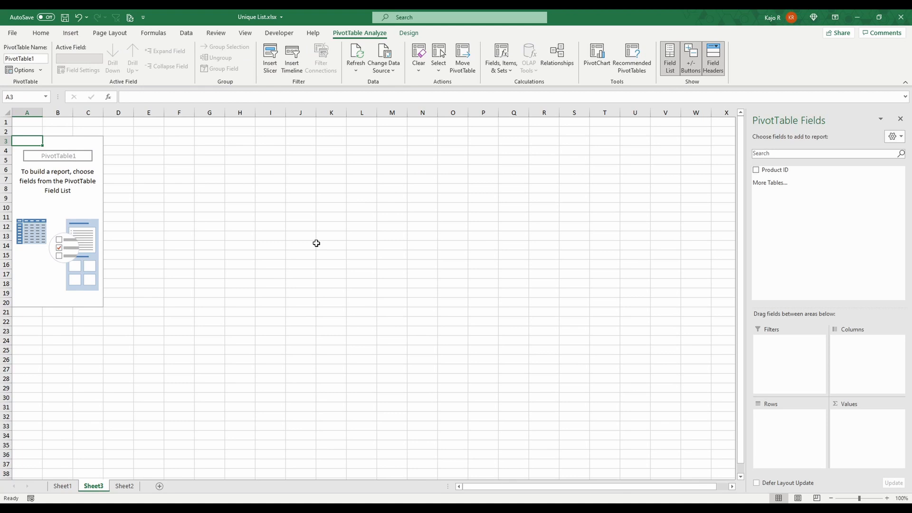
# Step: Place Product ID in the PivotTable rows, listing 1862 IDs down to Grand Total at row 1866
pyautogui.moveTo(774, 169); pyautogui.dragTo(815, 431)
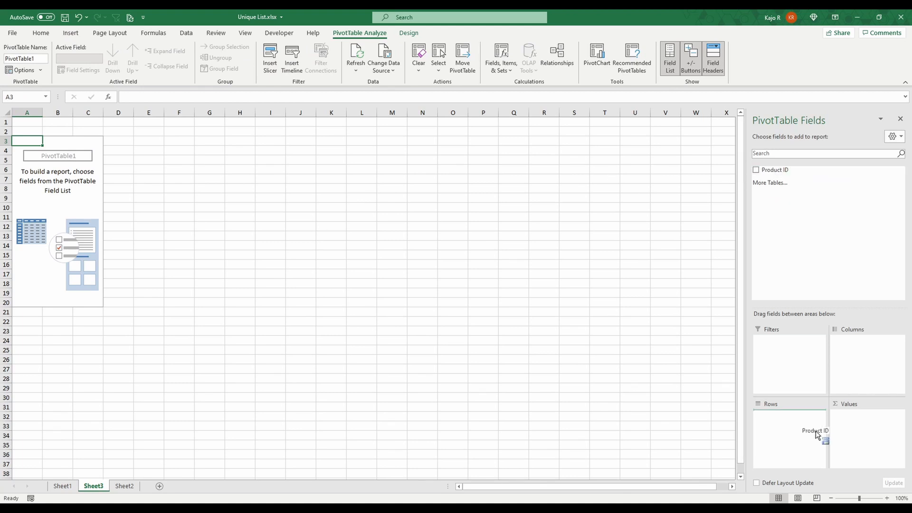
pyautogui.click(756, 169)
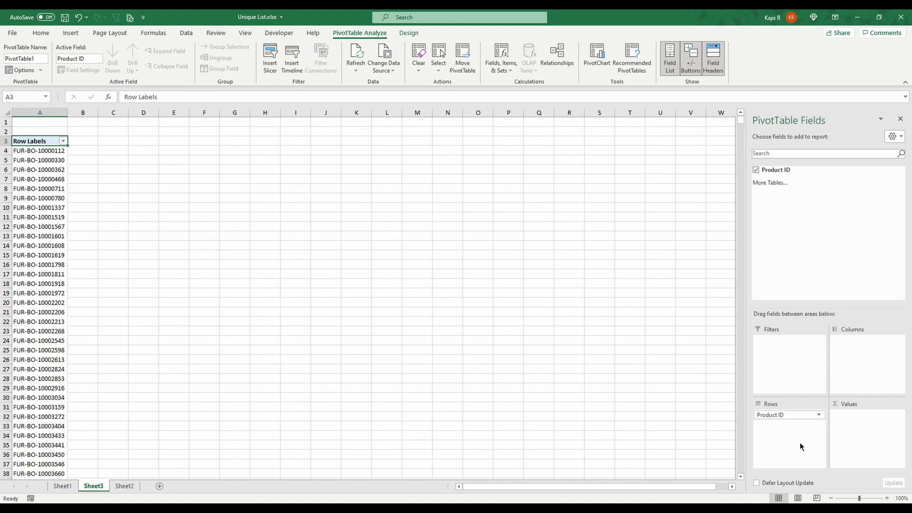
pyautogui.moveTo(148, 236)
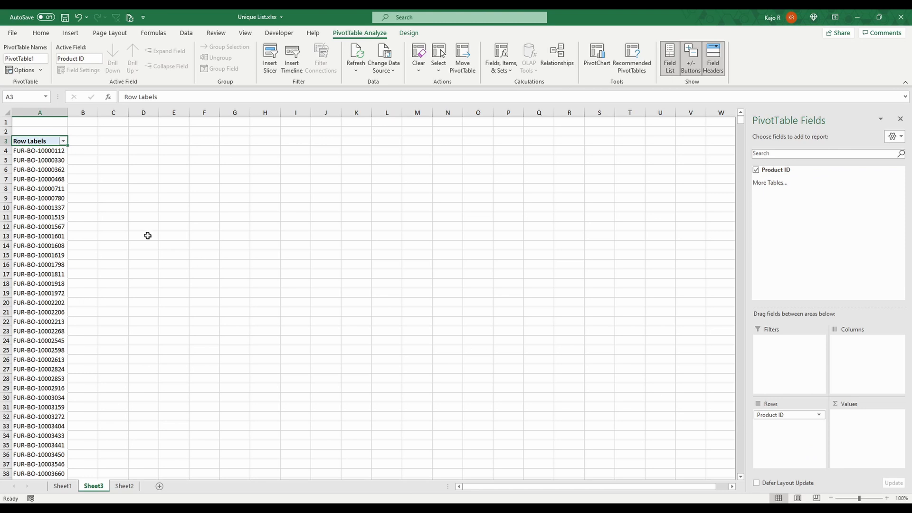
pyautogui.moveTo(40, 160)
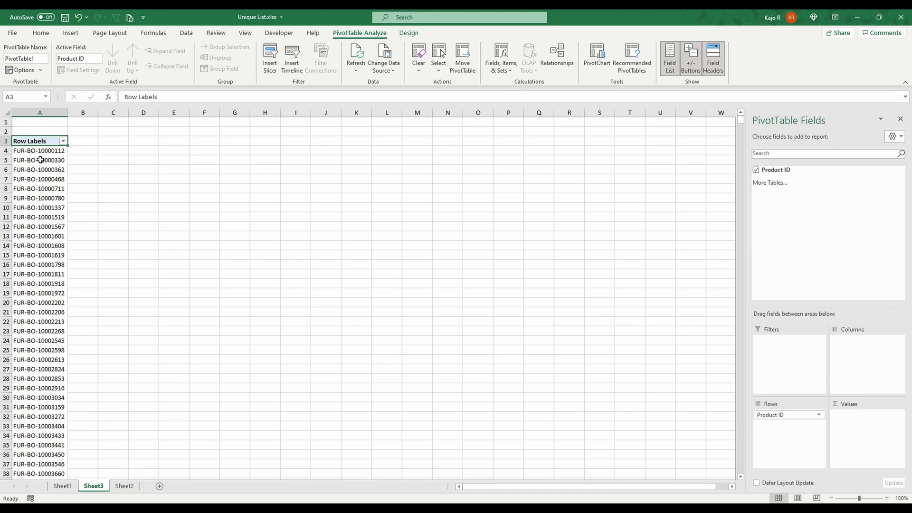
pyautogui.click(40, 151)
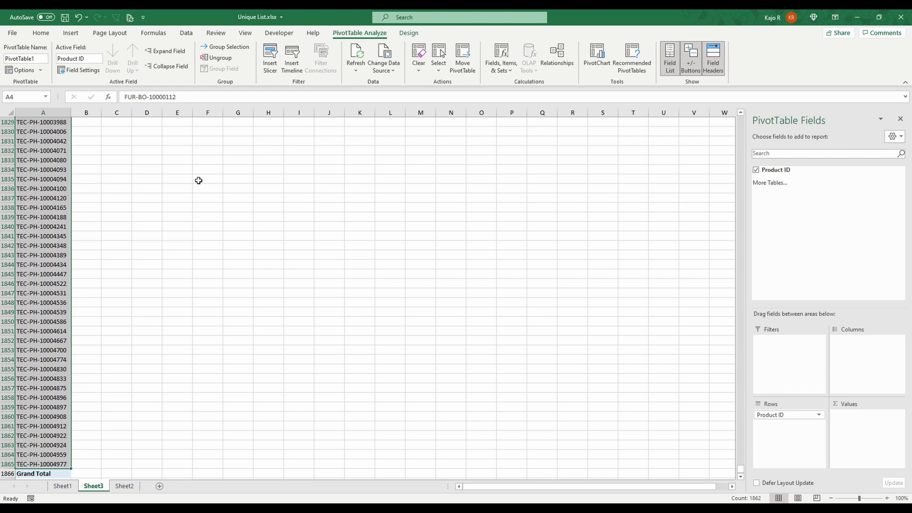
pyautogui.click(40, 32)
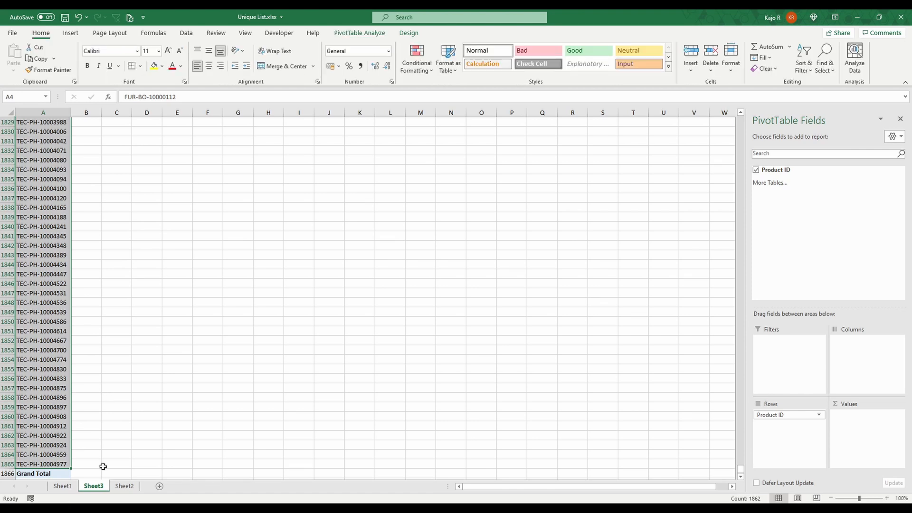
pyautogui.scroll(3)
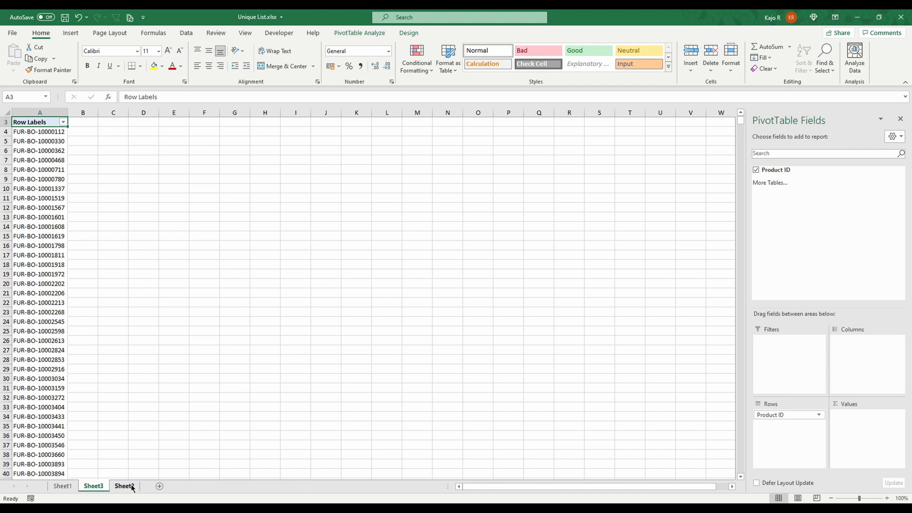
# Step: Enter 'xxxxx' in row 9996 under Sheet2's Product ID table and return to Sheet3
pyautogui.click(123, 486)
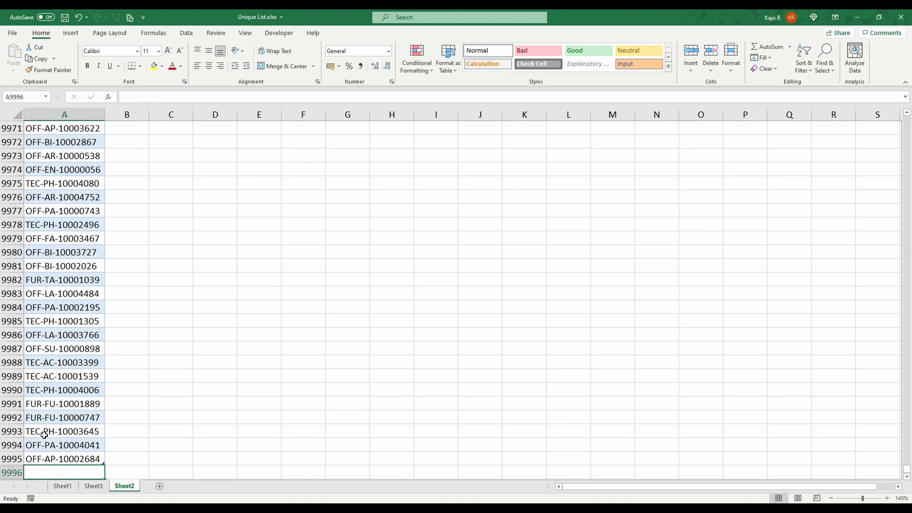
pyautogui.write('xxxxx')
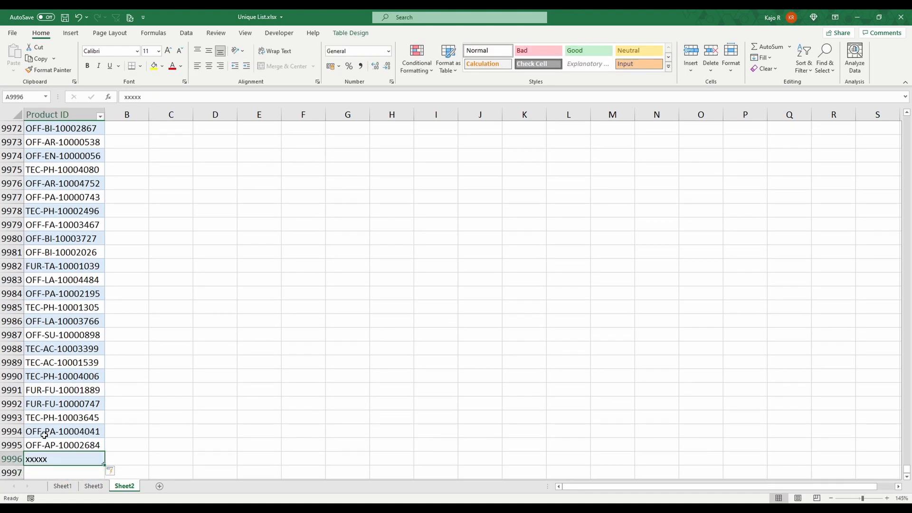
pyautogui.click(93, 486)
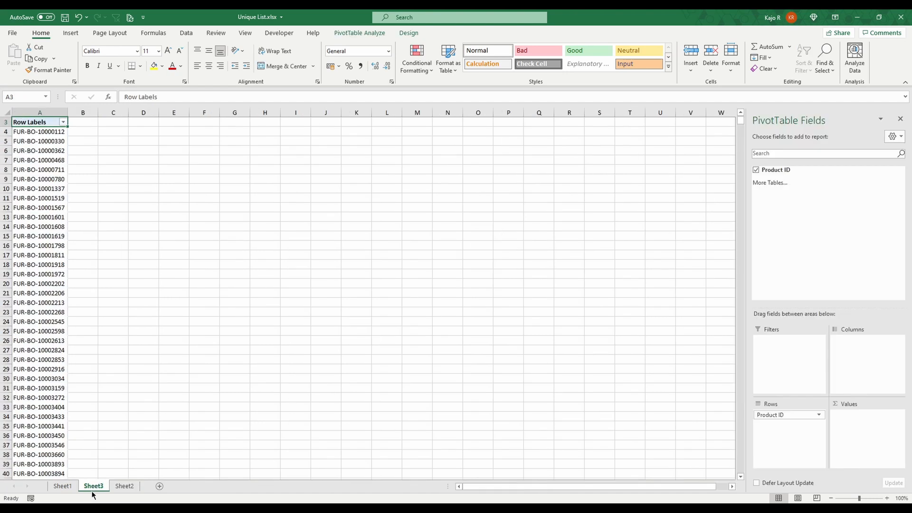
# Step: Refresh the PivotTable so 'xxxxx' appears at row 1866 above Grand Total at 1867
pyautogui.click(39, 340)
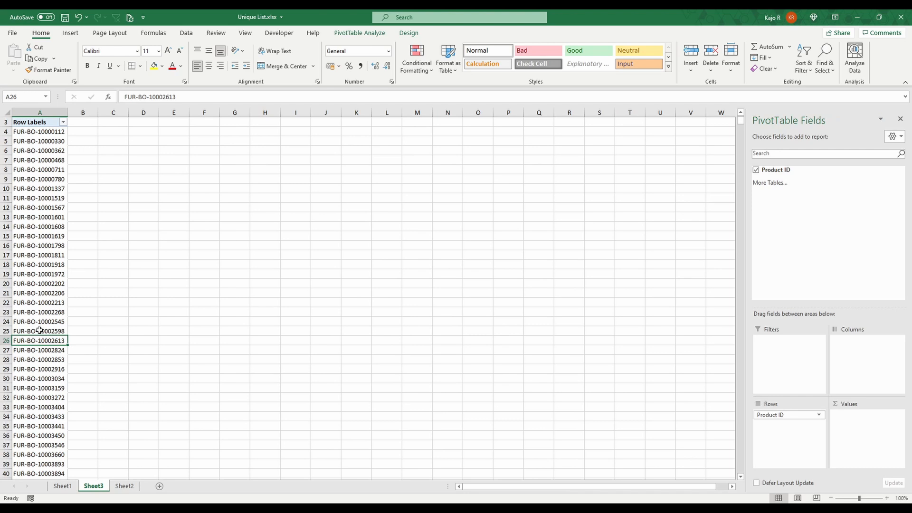
pyautogui.rightClick(39, 340)
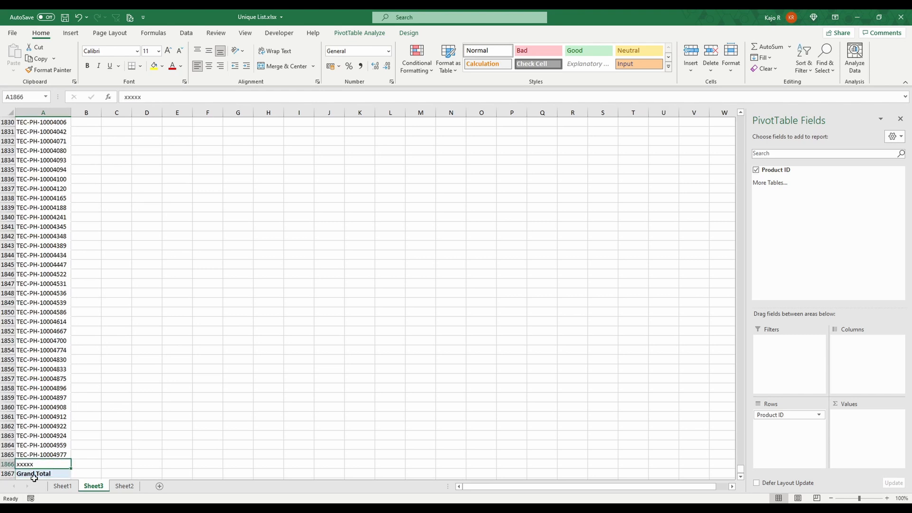
pyautogui.click(33, 473)
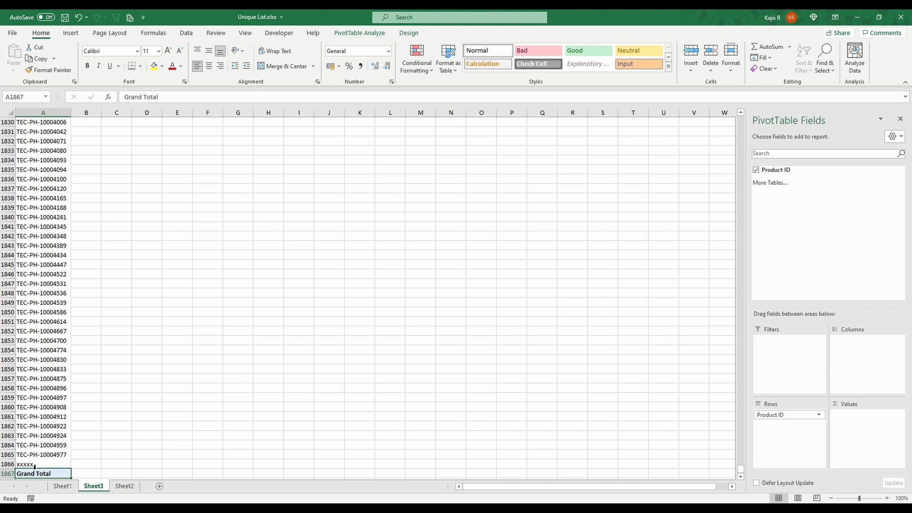
pyautogui.click(43, 464)
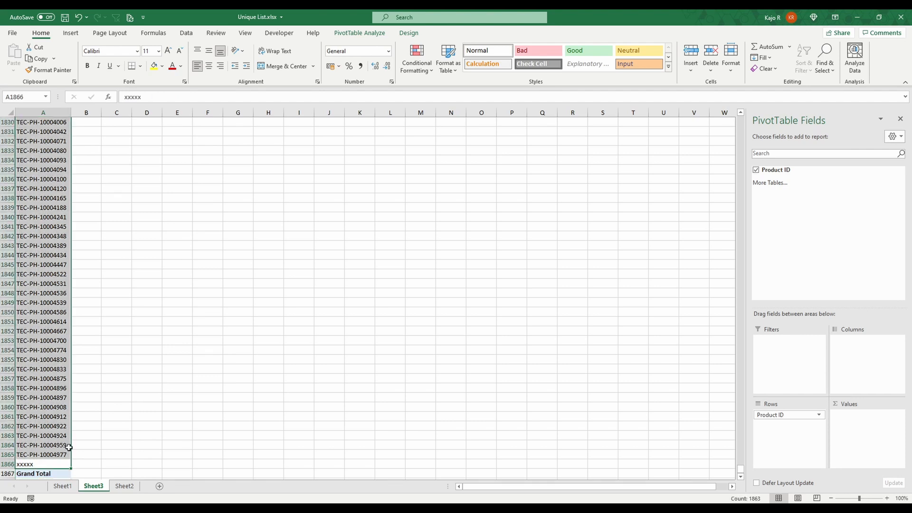
pyautogui.click(116, 435)
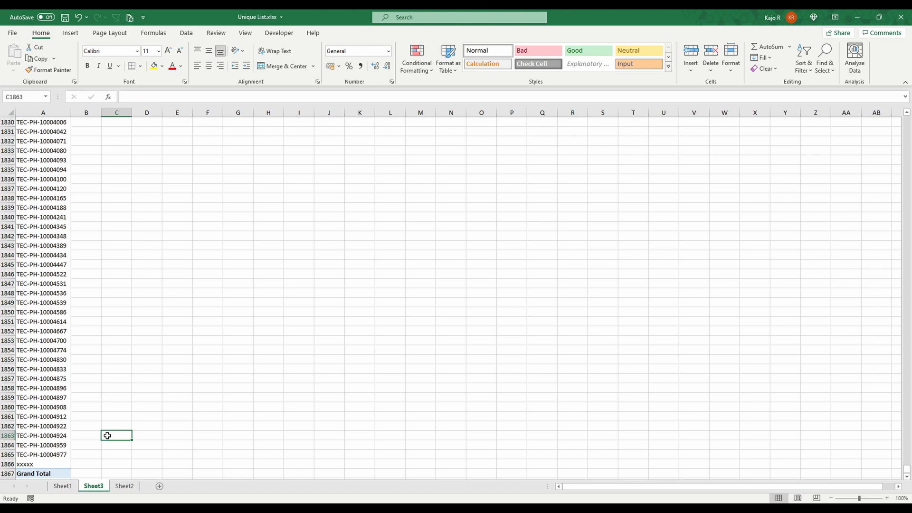
pyautogui.moveTo(55, 457)
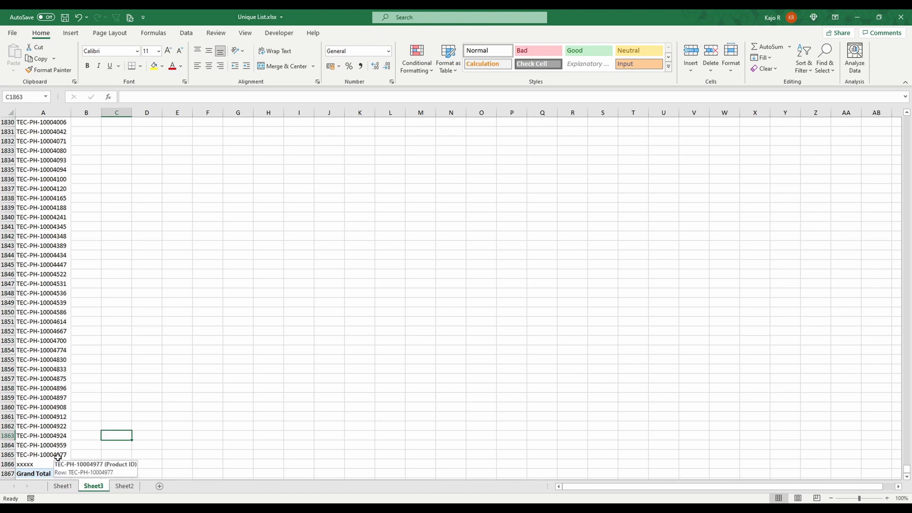